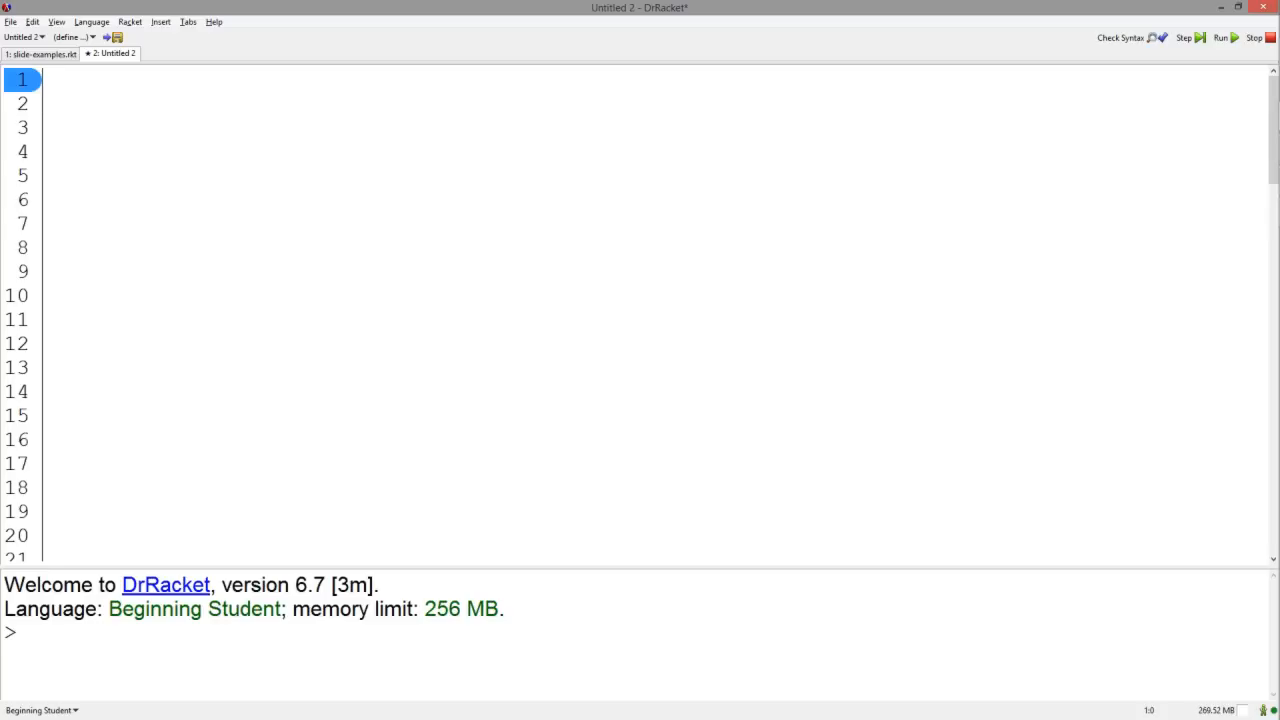
Begin writing check-expect tests for (+ 10 20) and (string-append "Hello " "World.")
click(56, 80)
text((check-expect (+ 10 20) 30))
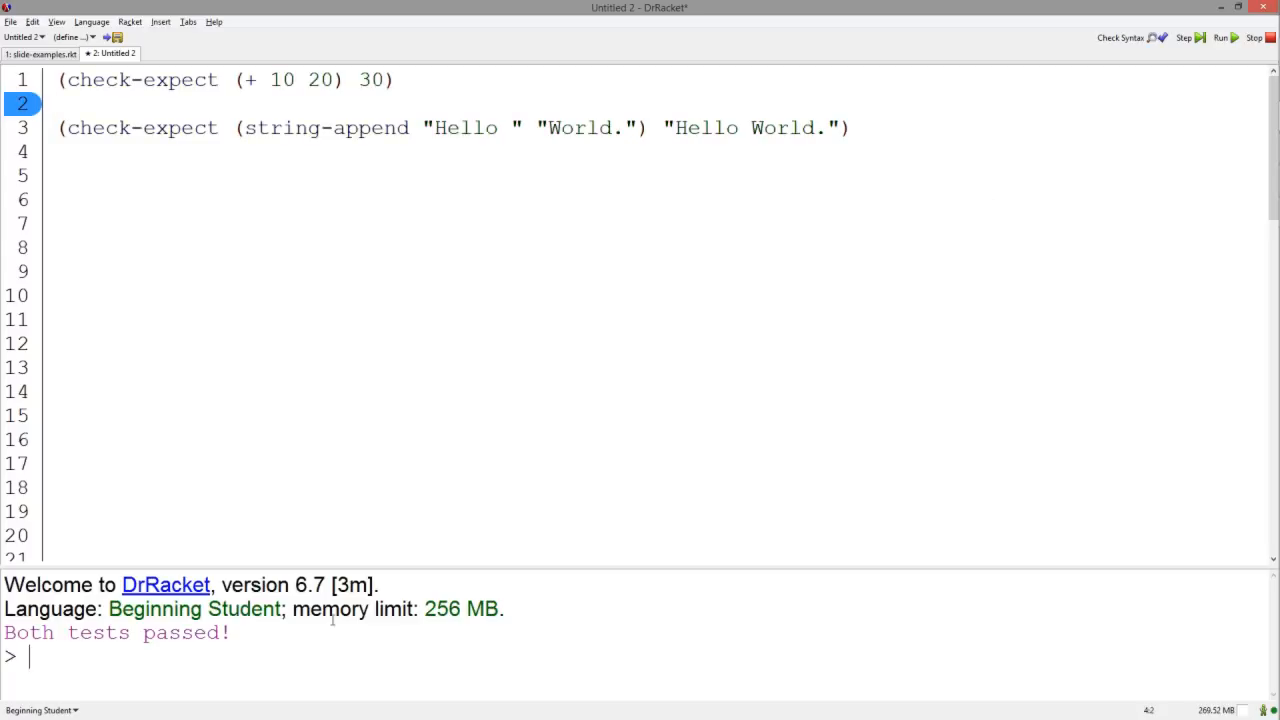
mouse_move(288, 628)
text((check-satisfied (string-append "Hello " "World.") string?)
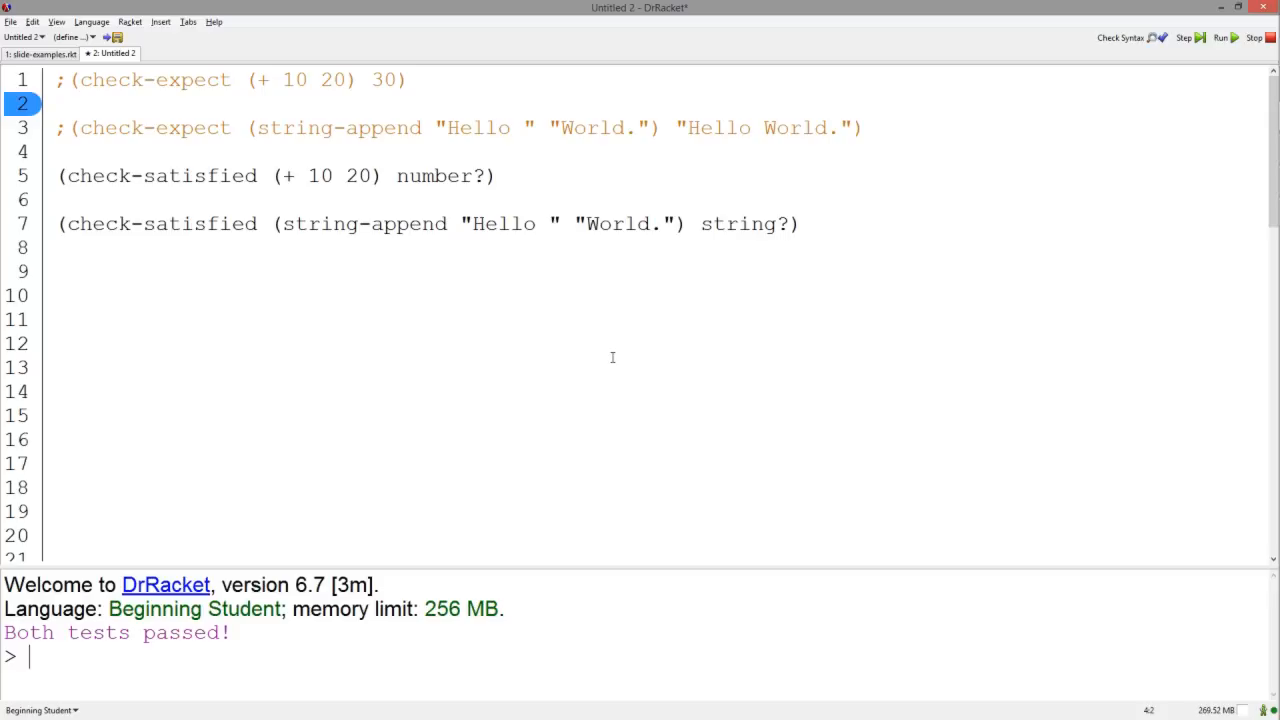
Evaluate (sqrt 45), run the check-within test against 6.7 tolerance 0.1, then add (check-expect (sqrt 45) 6.7)
text((sqrt 45) 6.7 0.1))
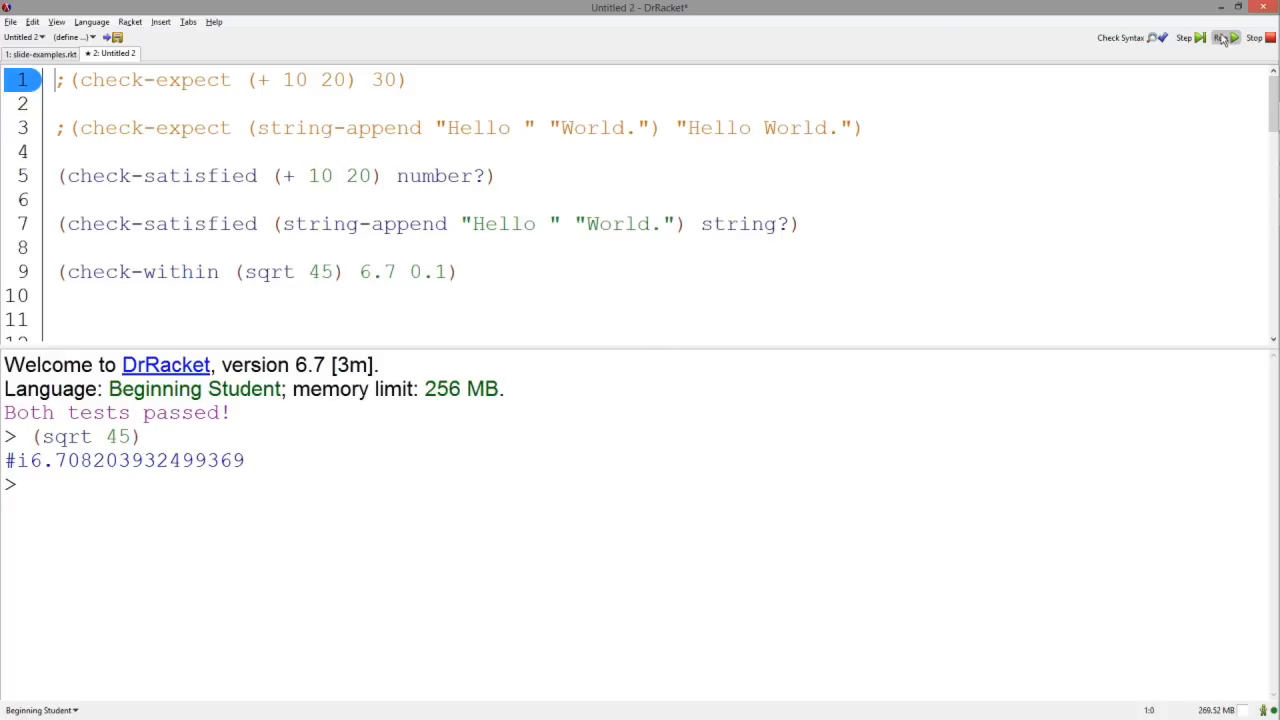
click(1220, 36)
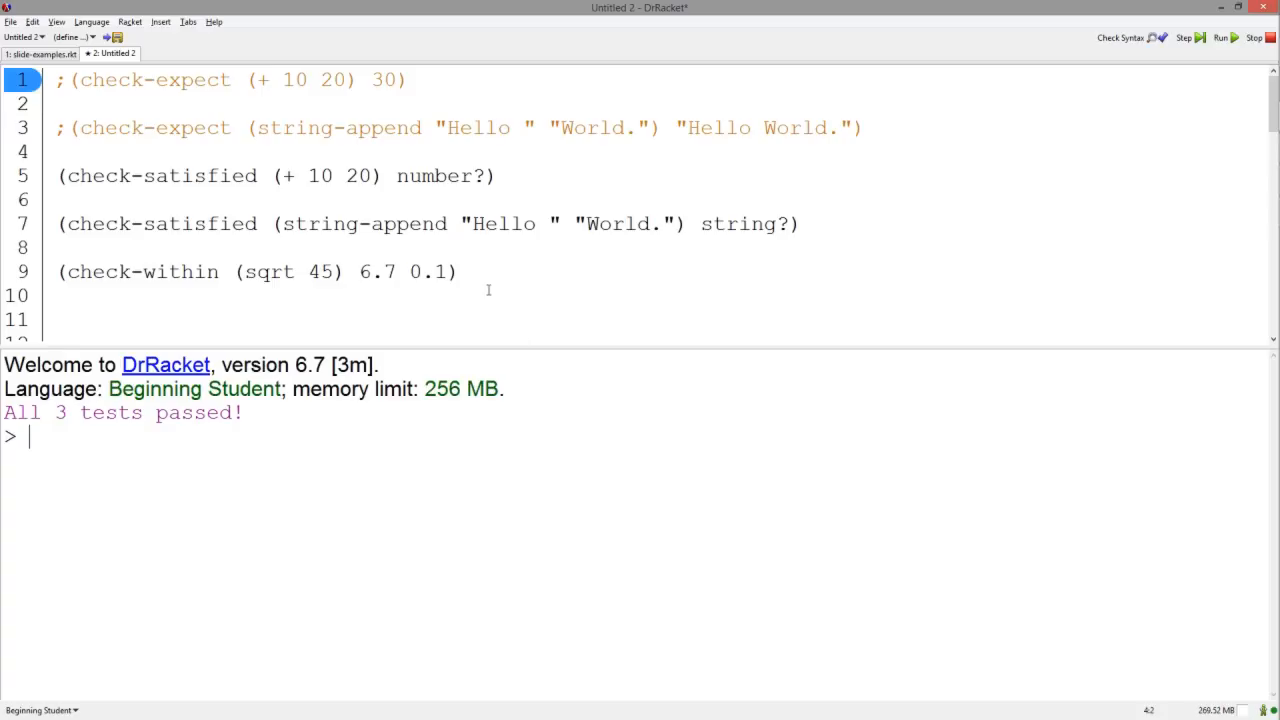
text((check-expect (sqrt 45) 6.7))
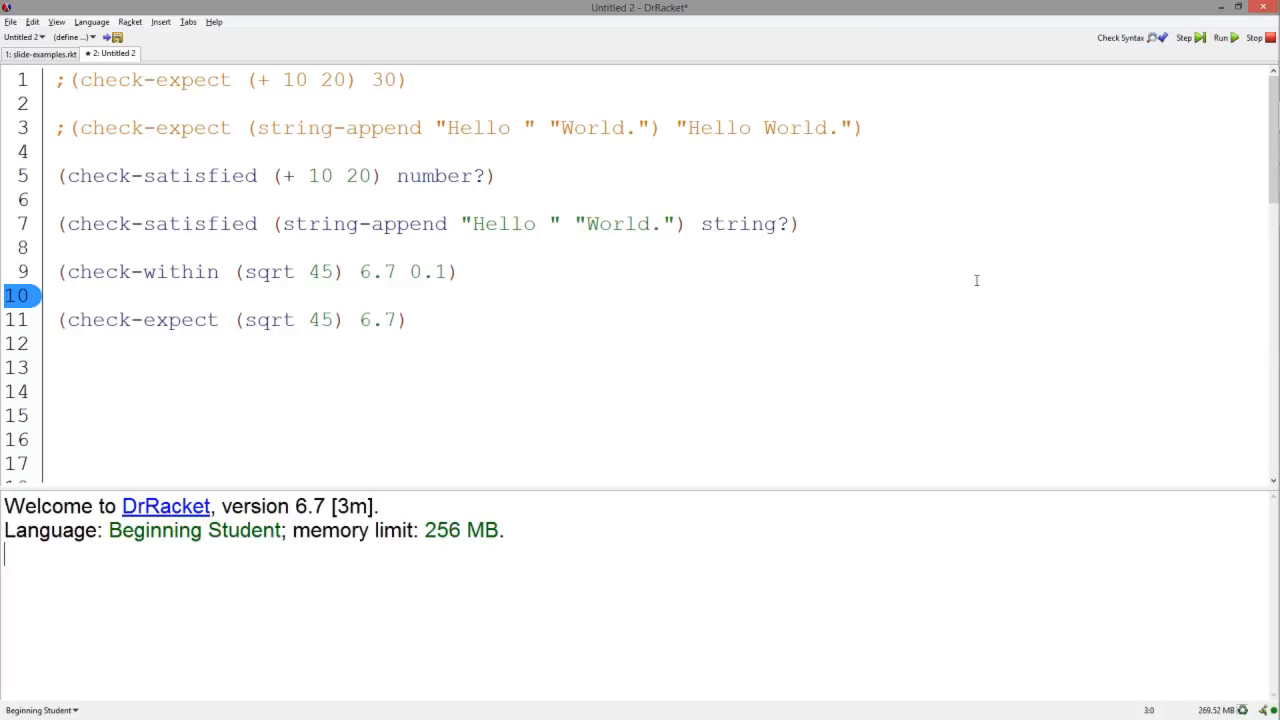
Run the (sqrt 45) check-expect to show the inexact-number rejection, then return to editing
click(1220, 36)
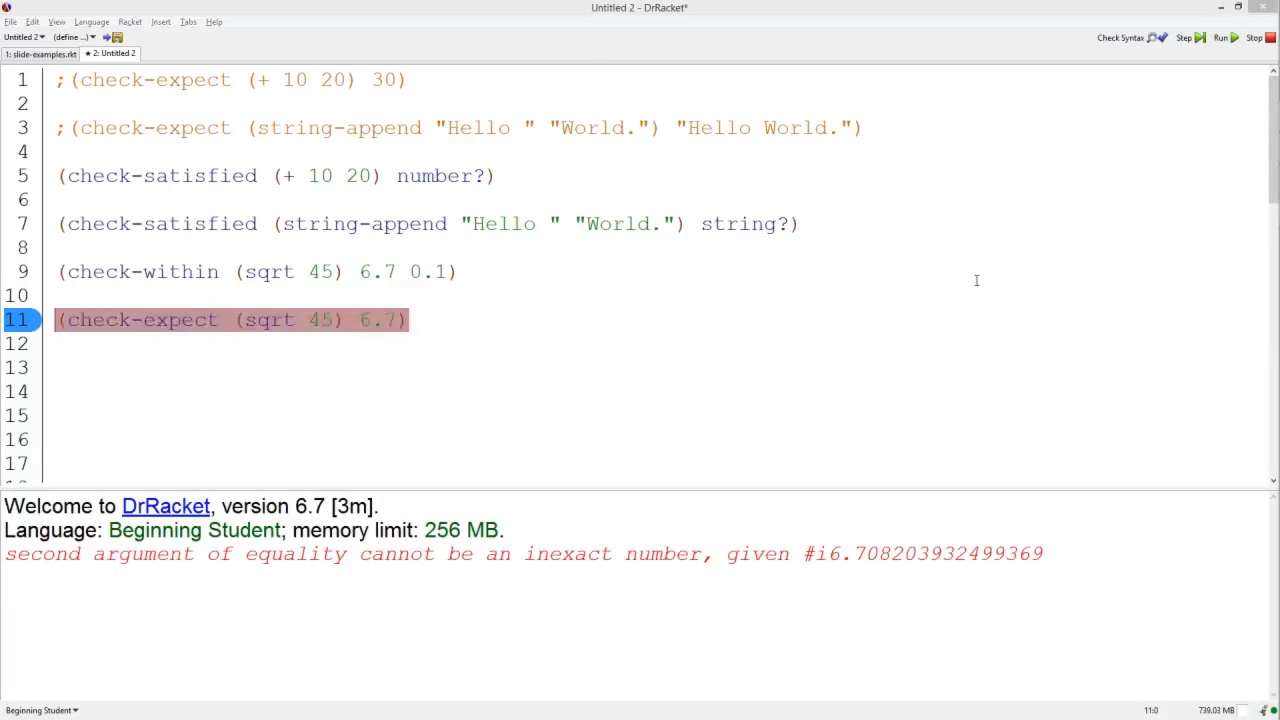
click(1220, 36)
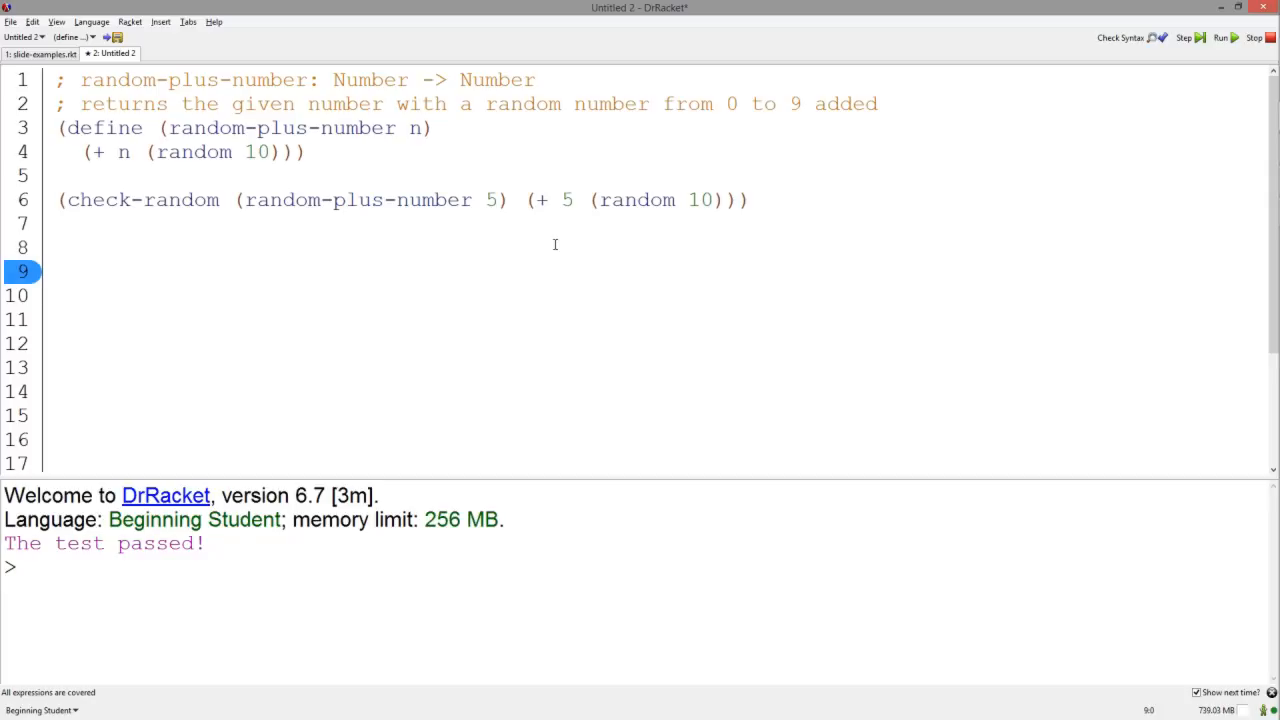
Add (check-expect (random-plus-number 5) 9), run it to see the failure, and dismiss the results
click(56, 272)
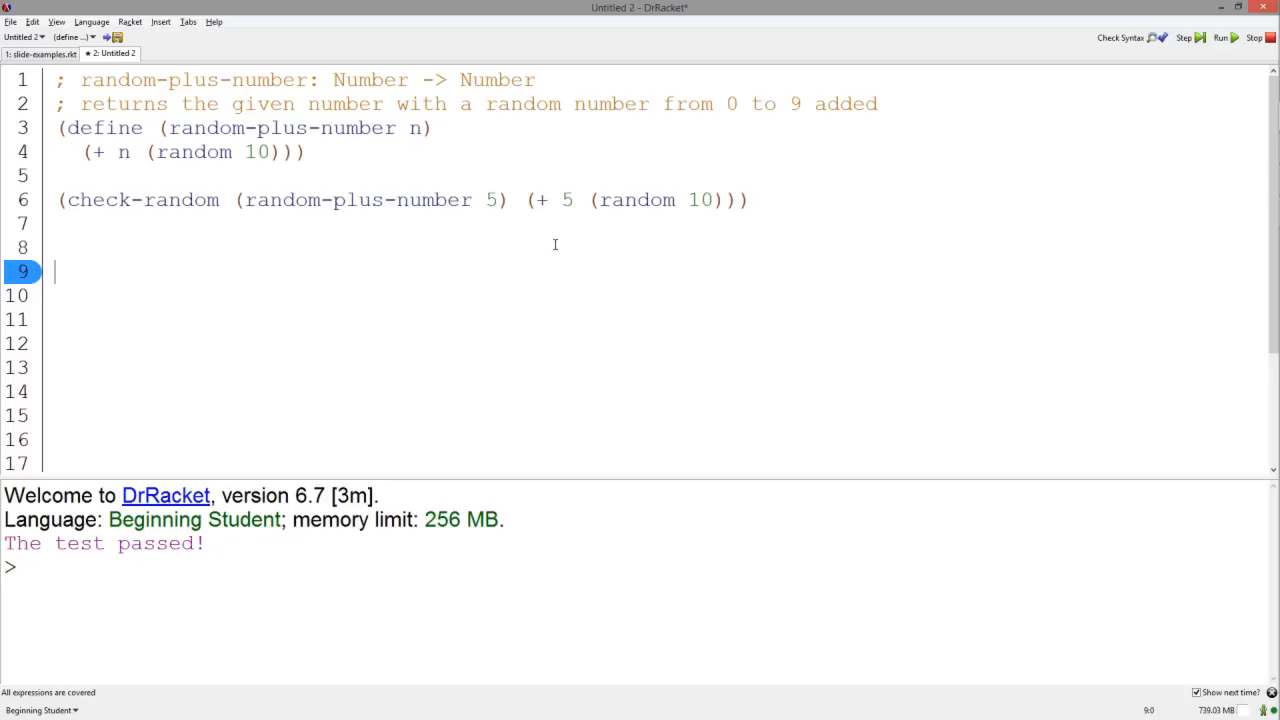
text((check-expect (random-plus-number 5) 9))
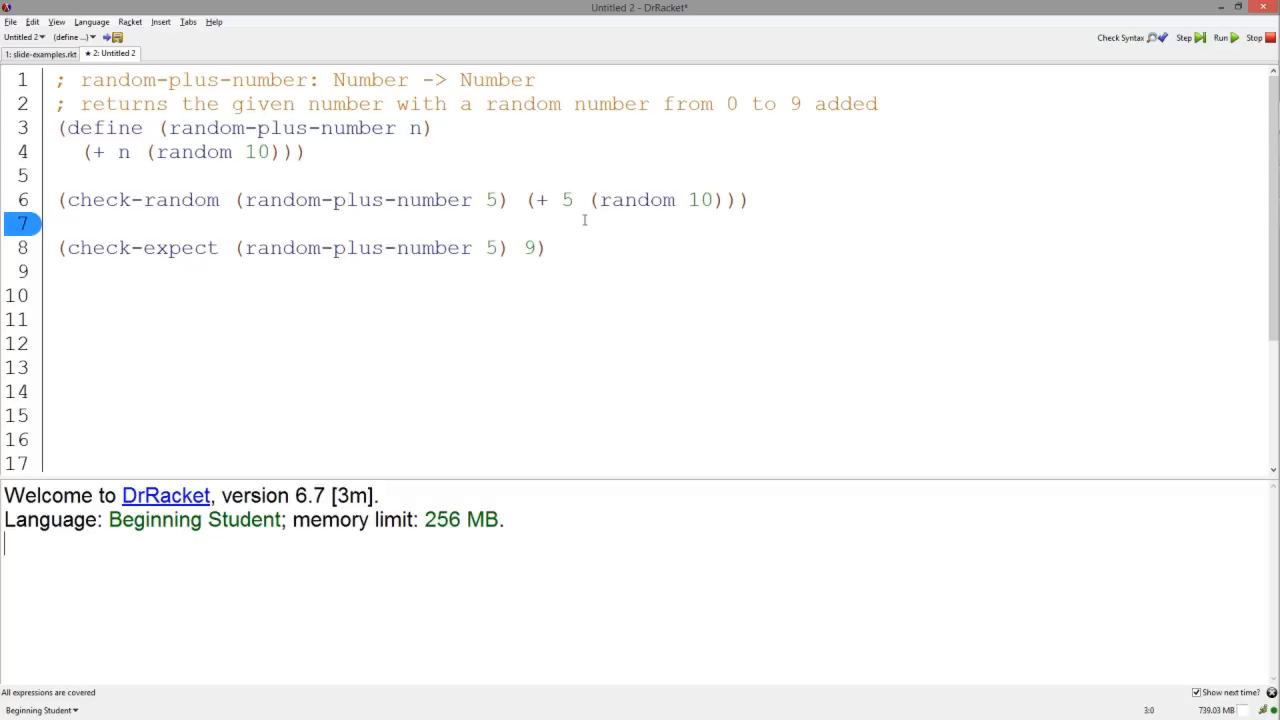
click(1220, 36)
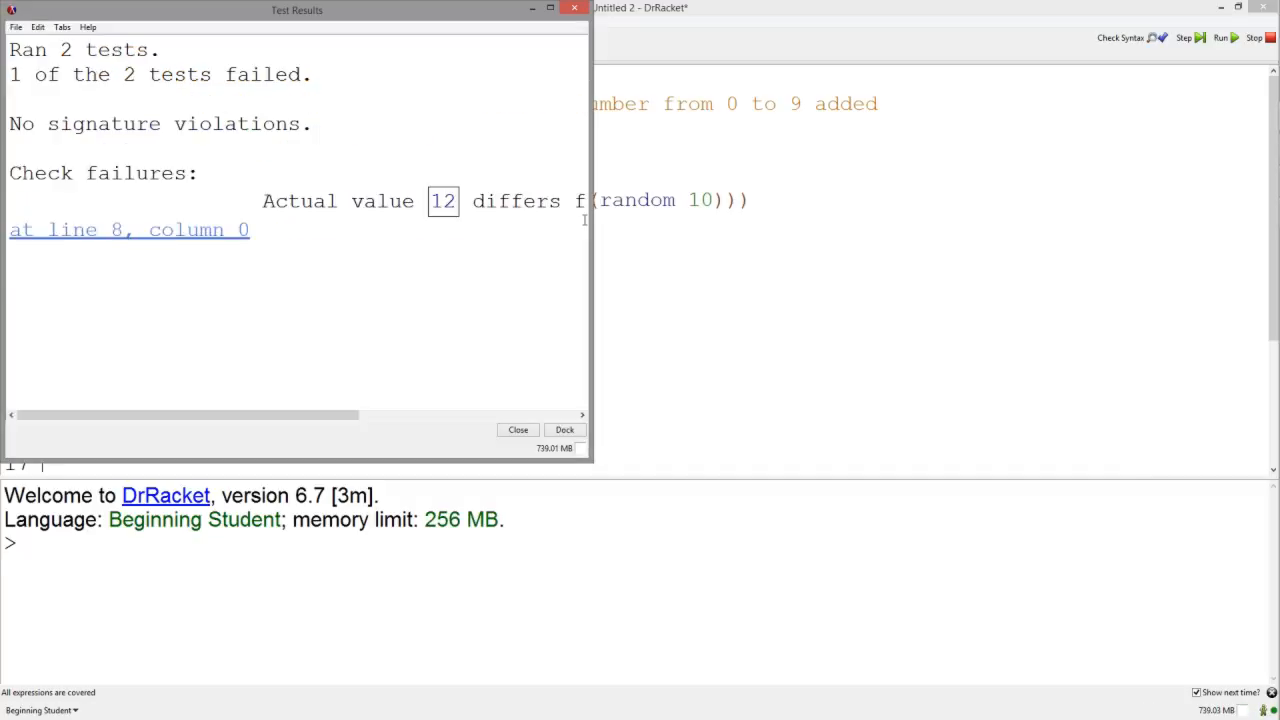
click(518, 428)
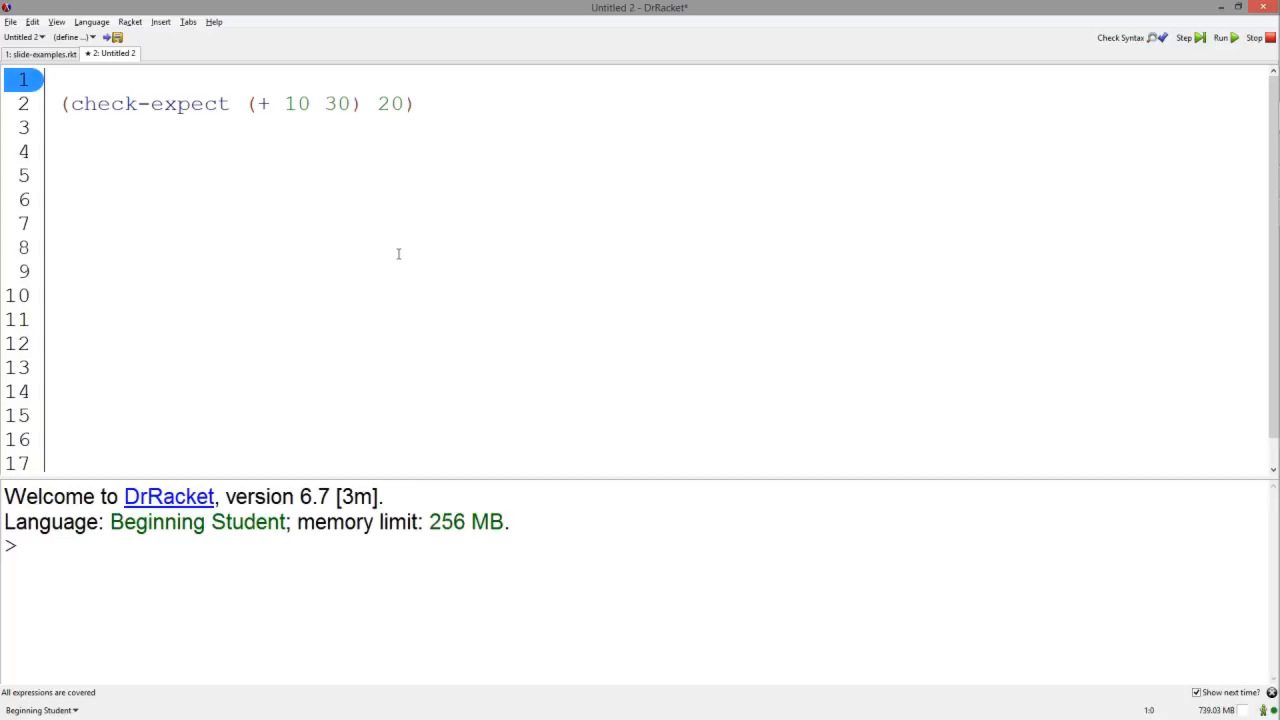
Run (check-expect (+ 10 30) 20) so Test Results report 0 passed, actual value 40
click(56, 80)
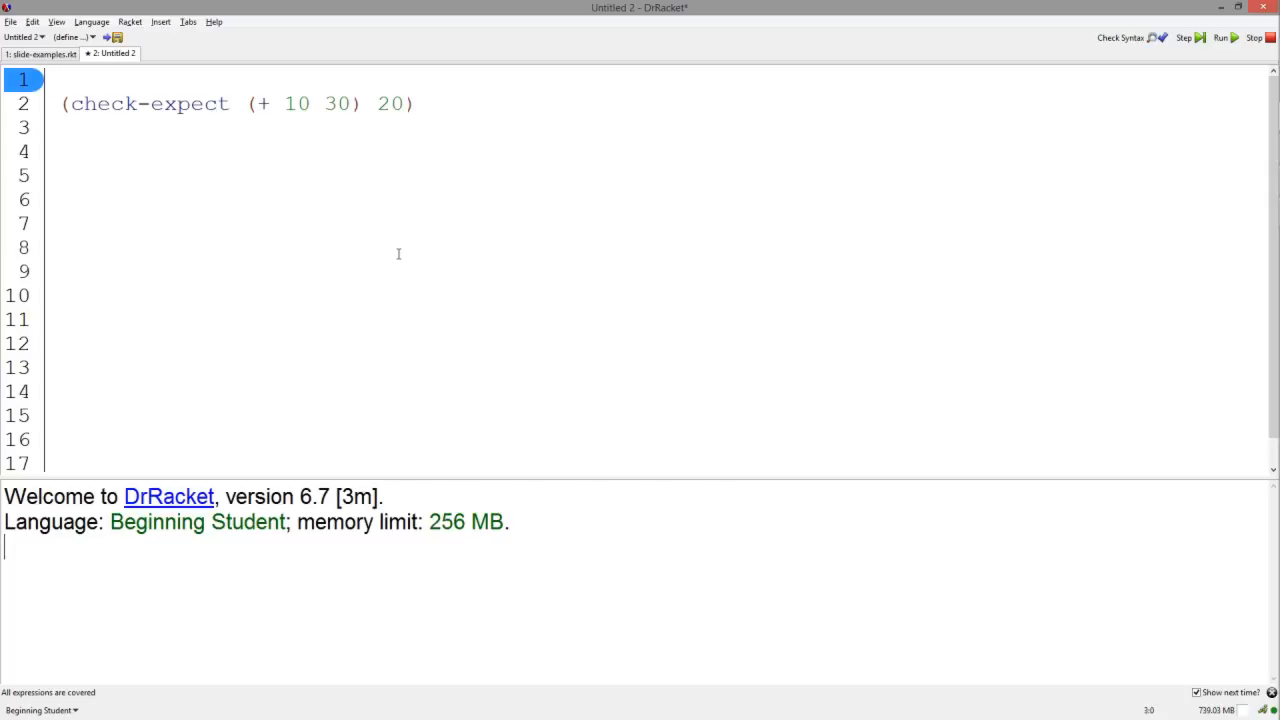
click(1220, 36)
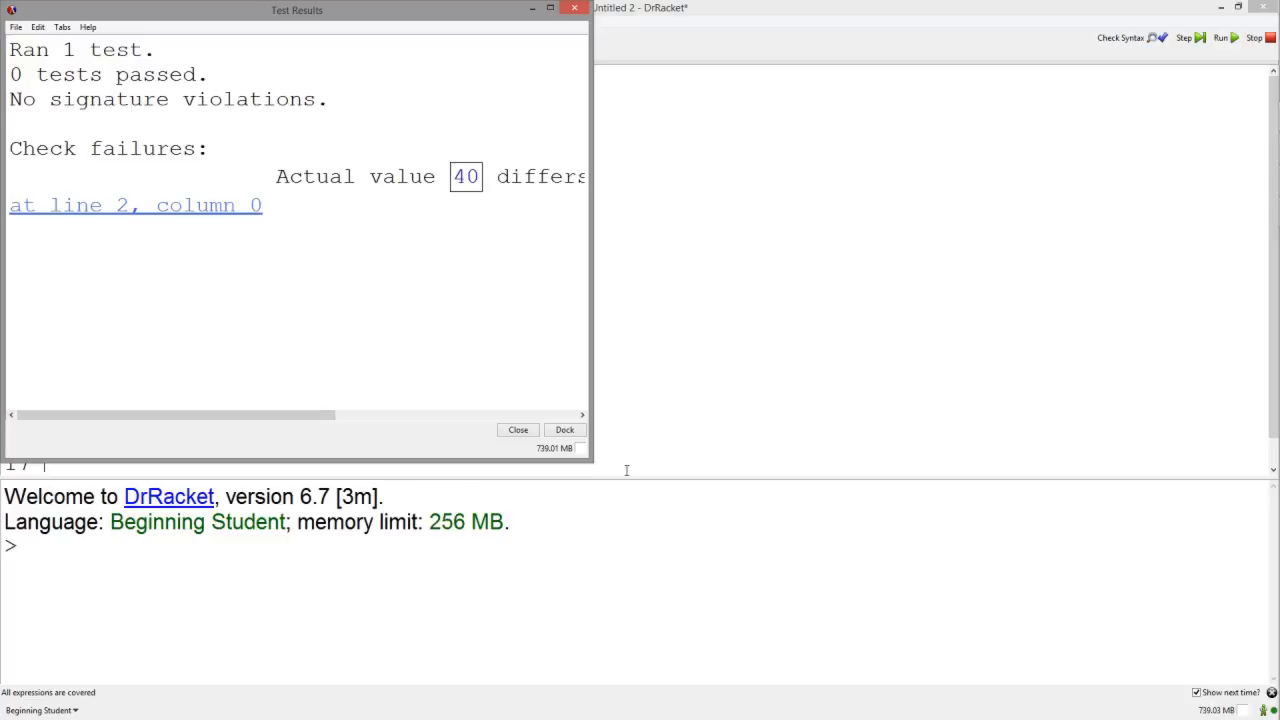